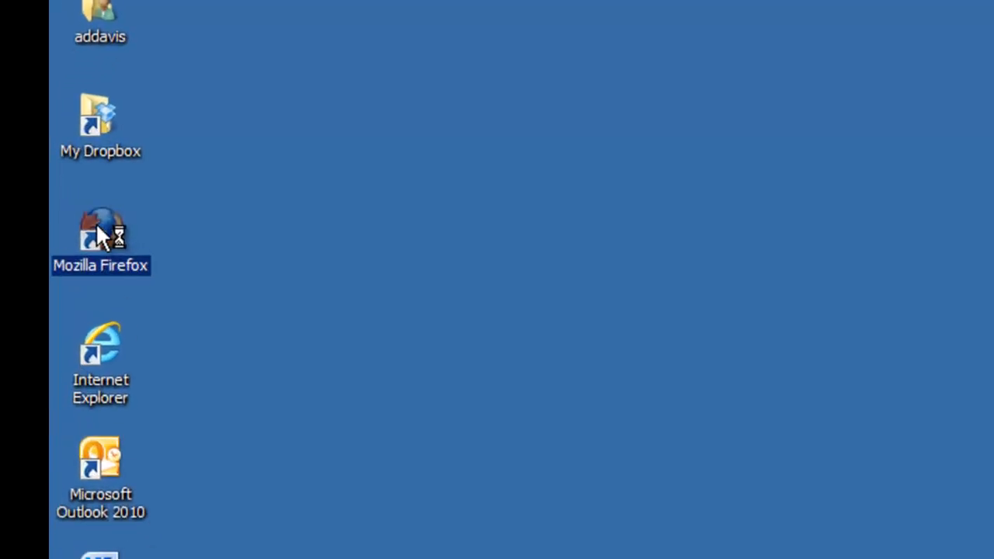
# Launch Firefox from the desktop and begin entering the sites.google address.
pyautogui.doubleClick(100, 233)
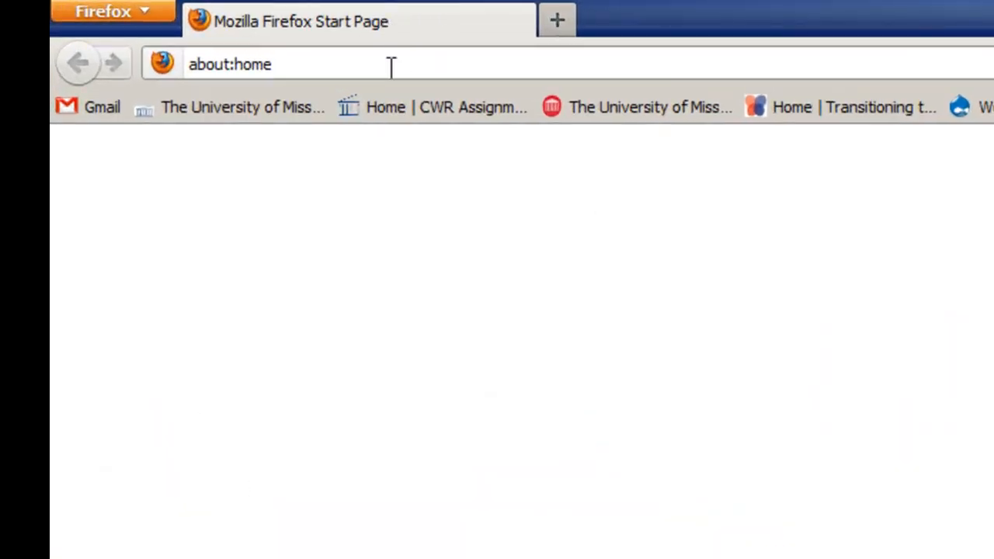
pyautogui.write('sites.google.')
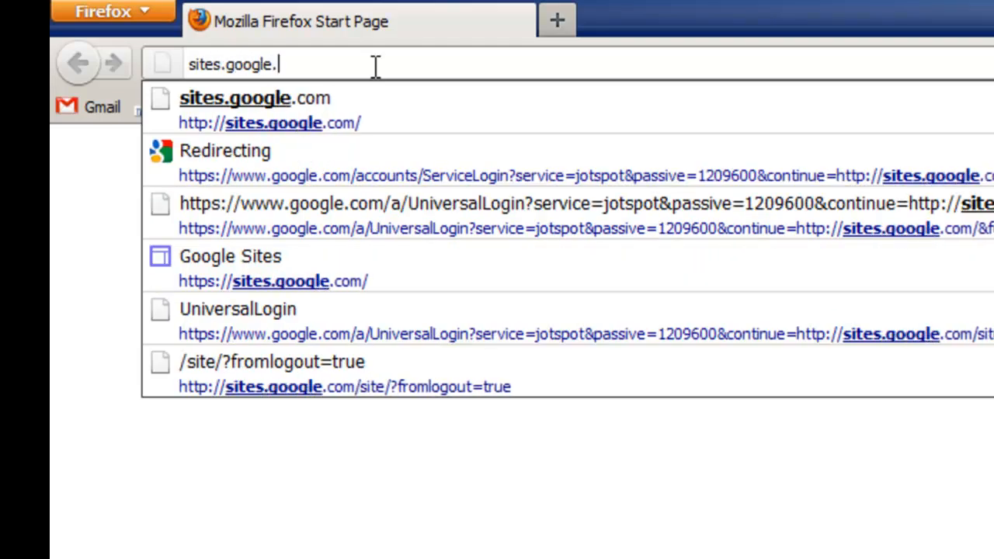
# Go to sites.google.com, choose 'Sign up for Sites' and pick the new Gmail address option.
pyautogui.click(230, 256)
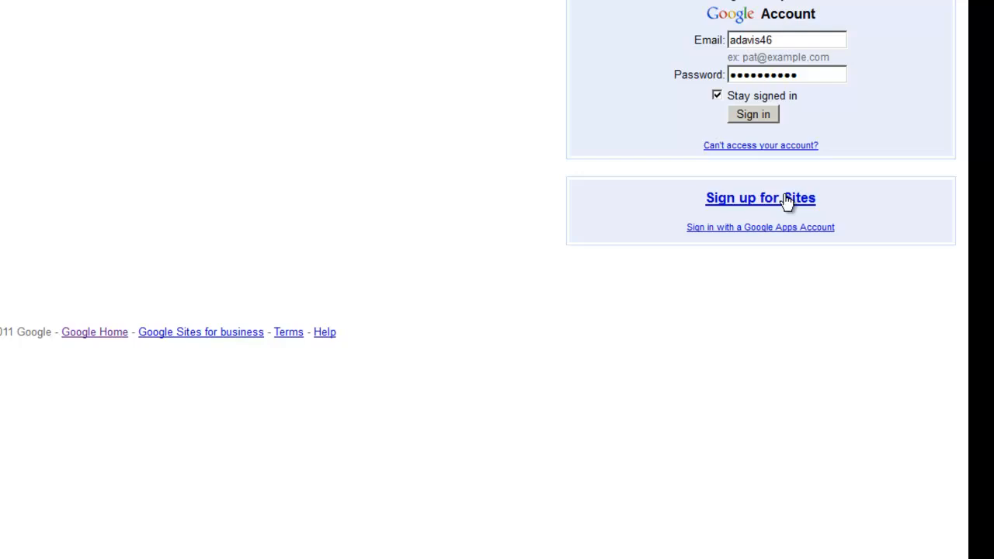
pyautogui.click(761, 198)
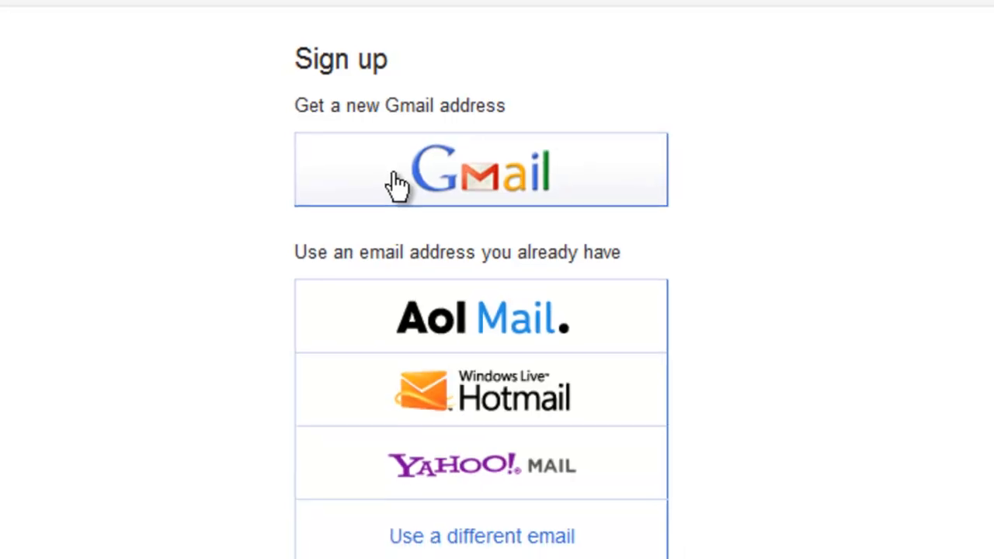
pyautogui.click(482, 168)
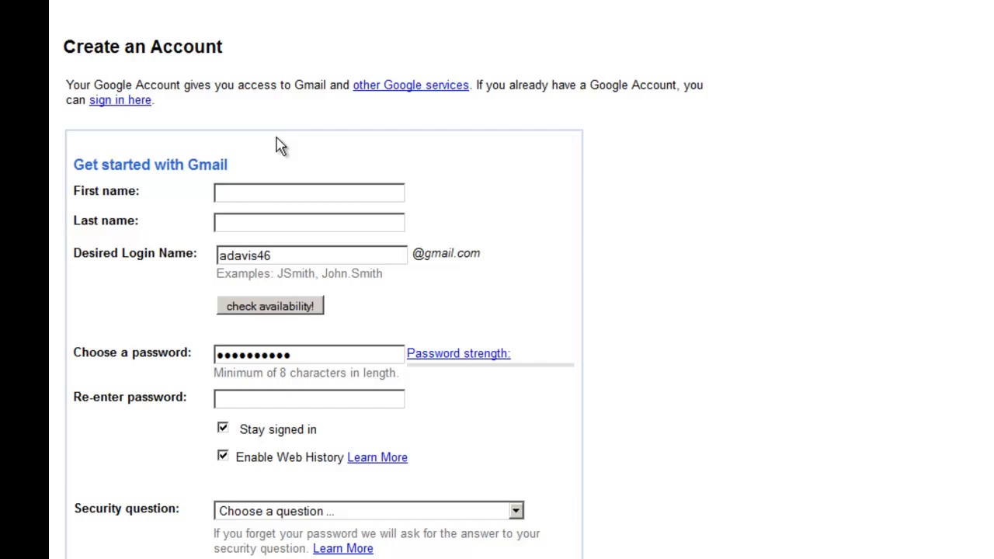
pyautogui.moveTo(354, 141)
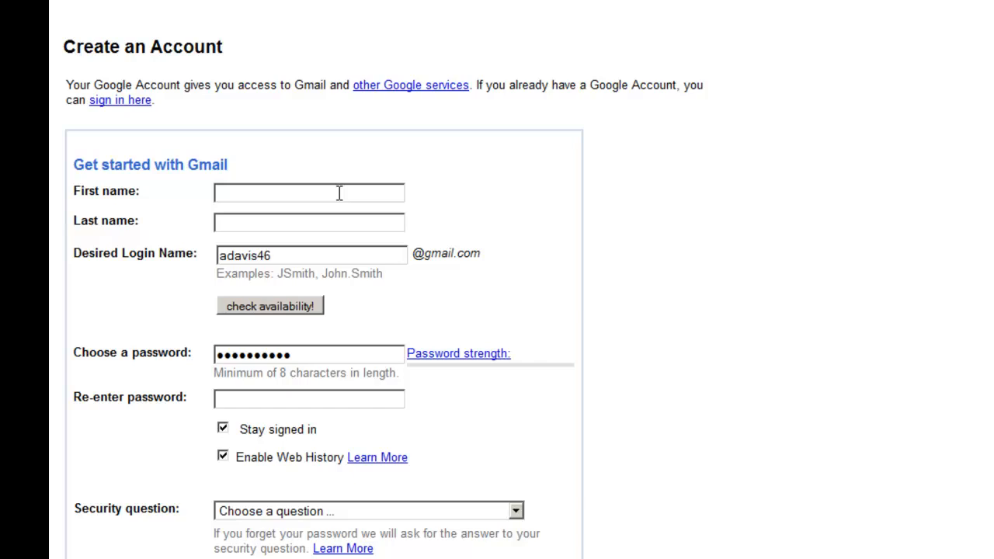
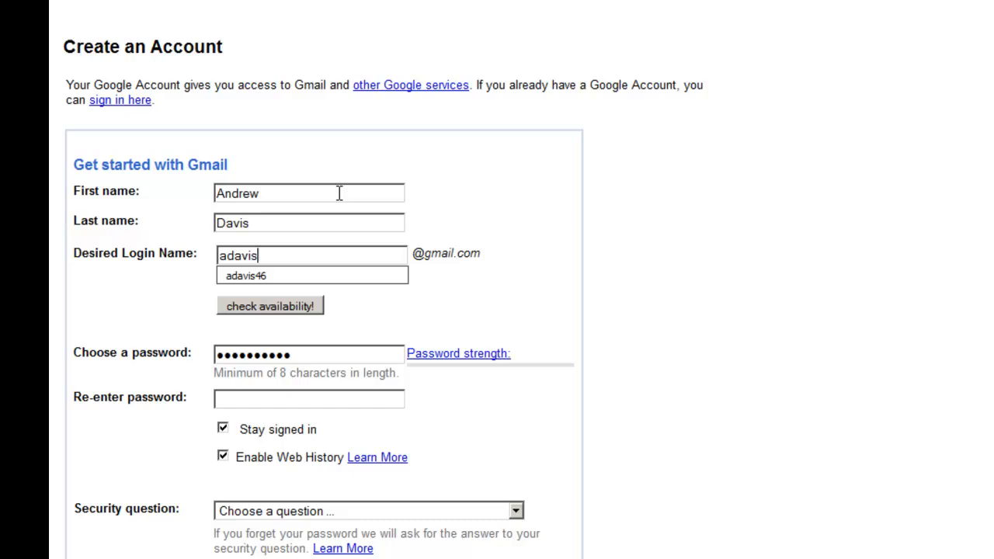
pyautogui.click(270, 305)
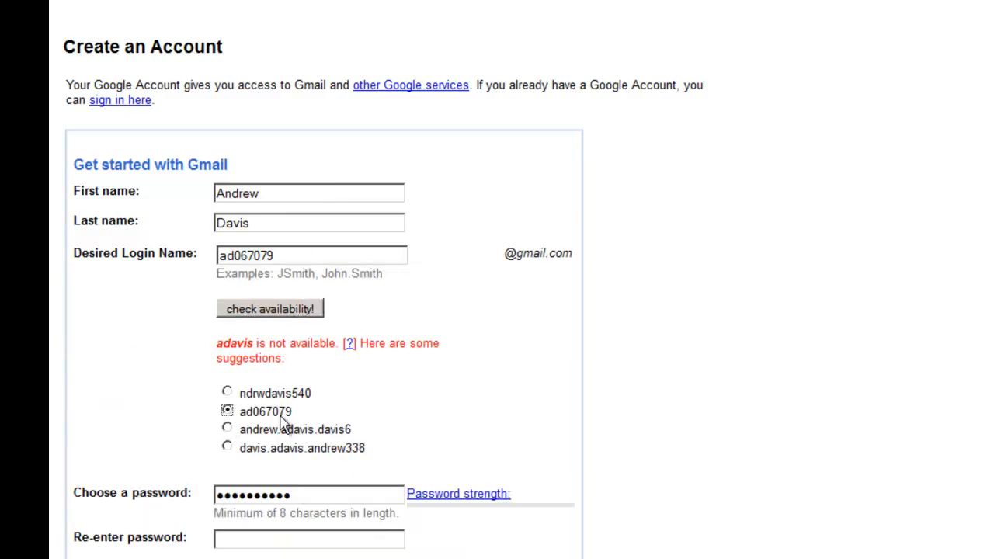
pyautogui.moveTo(659, 410)
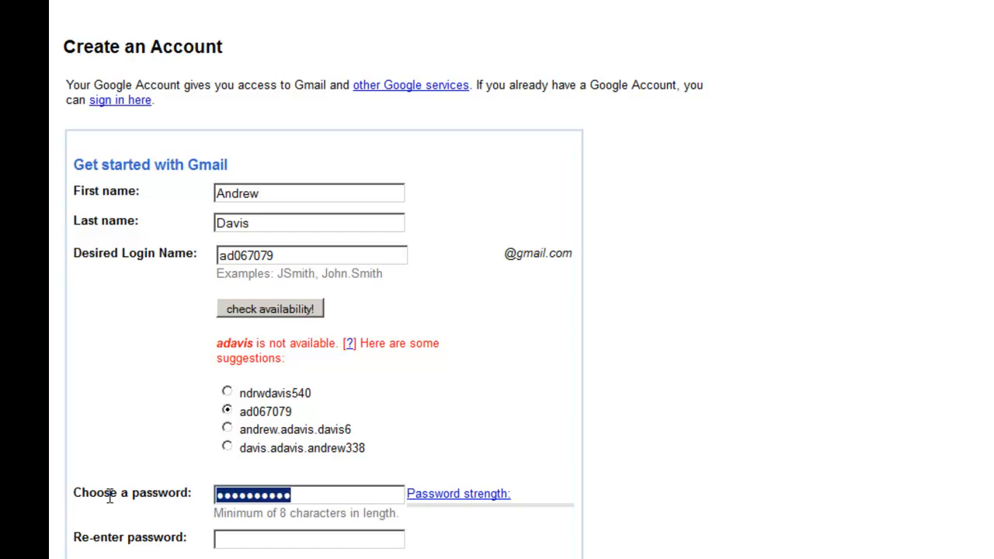
pyautogui.press('Backspace')
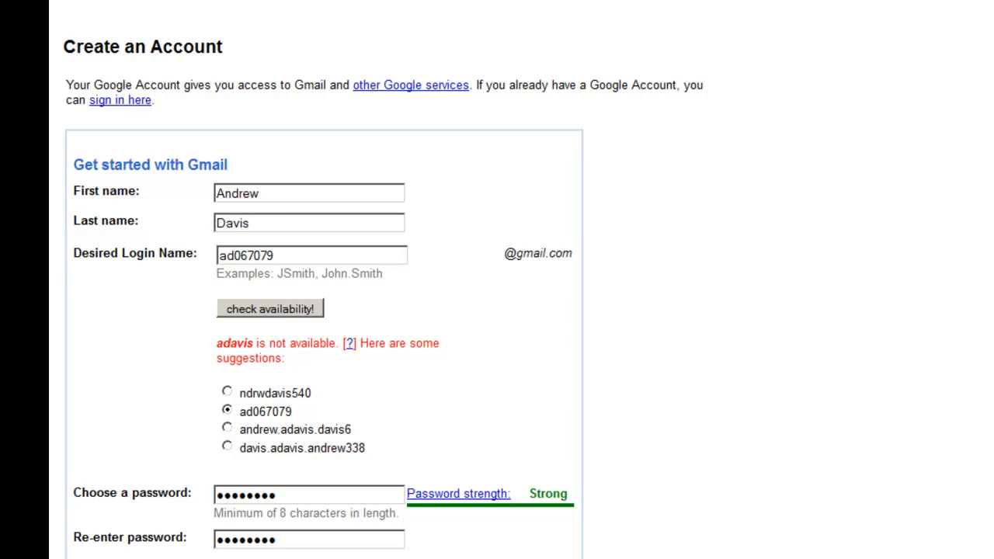
pyautogui.click(348, 261)
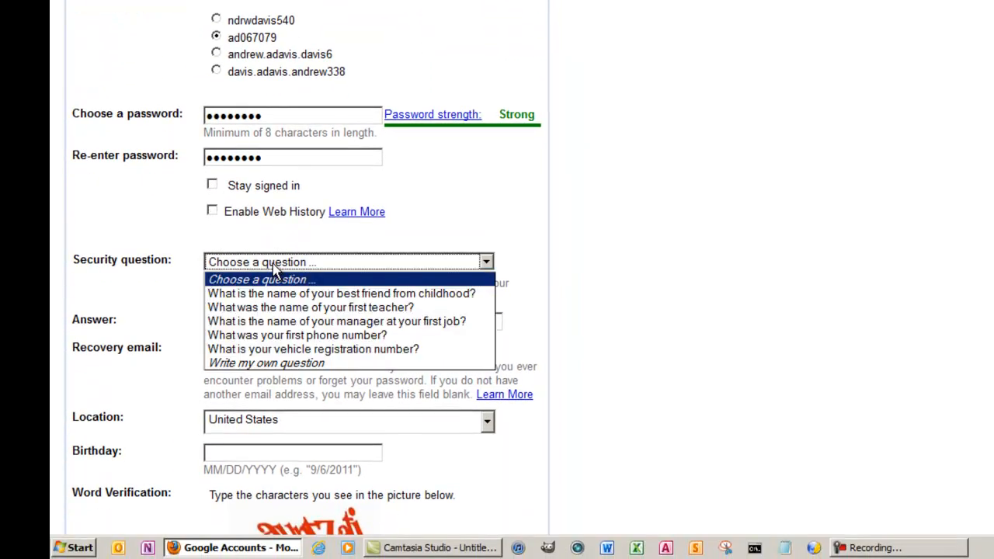
pyautogui.click(311, 308)
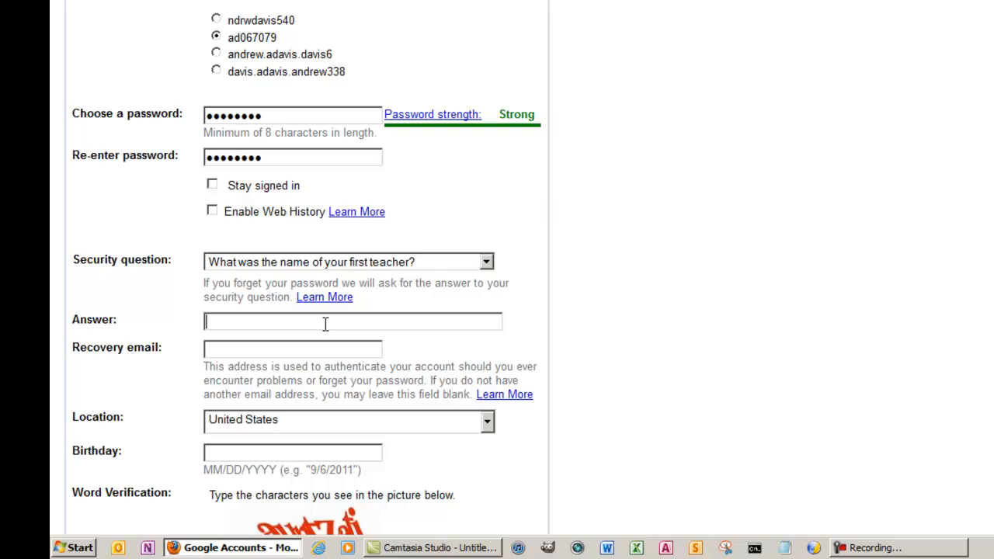
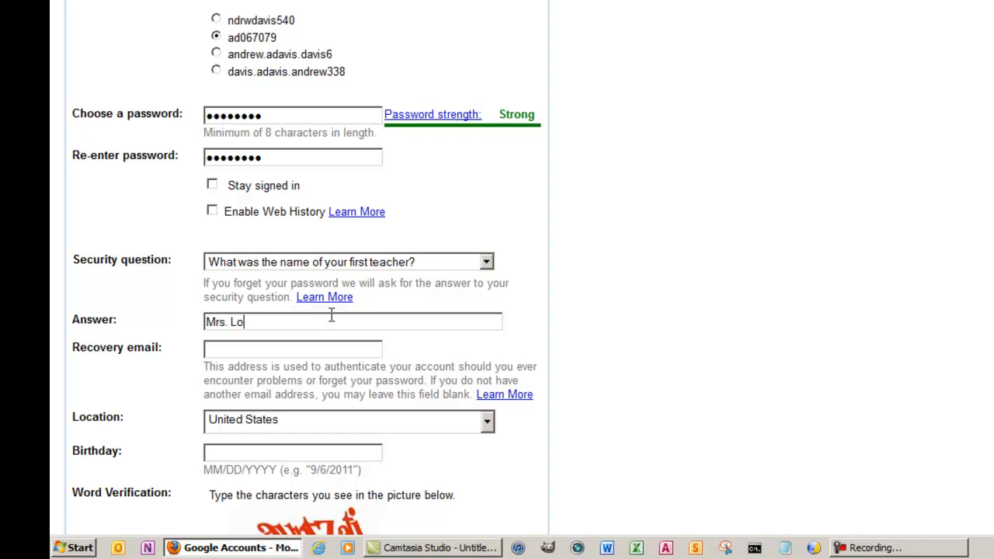
pyautogui.scroll(-3)
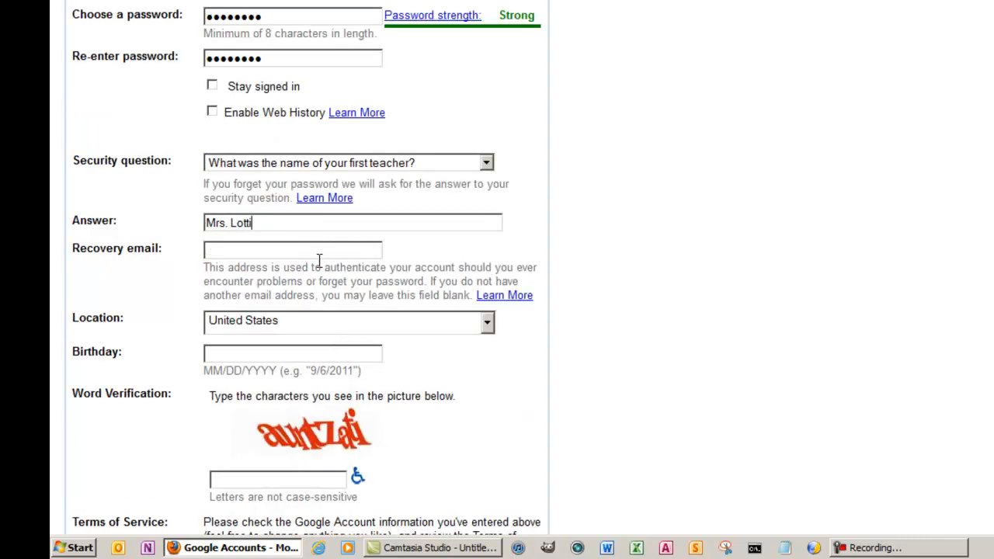
pyautogui.click(292, 248)
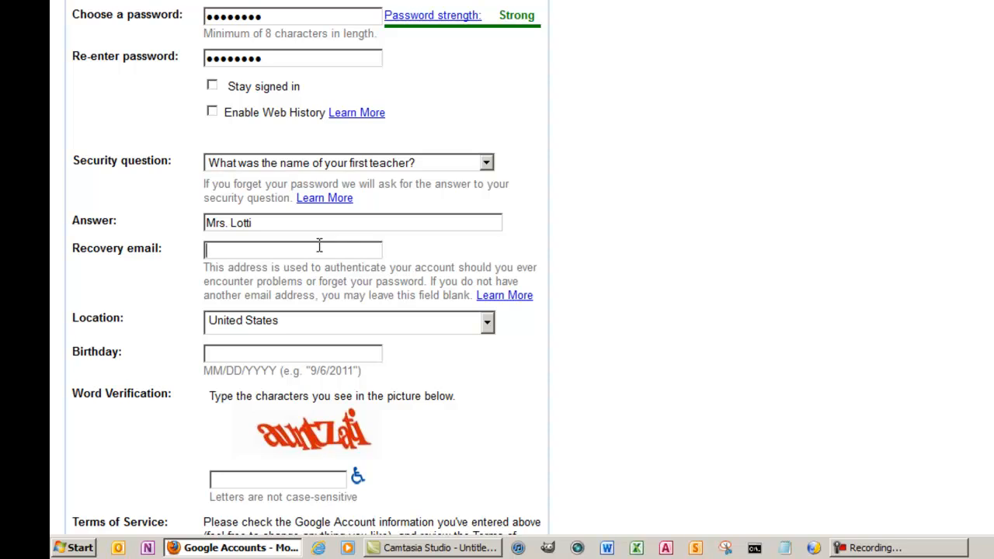
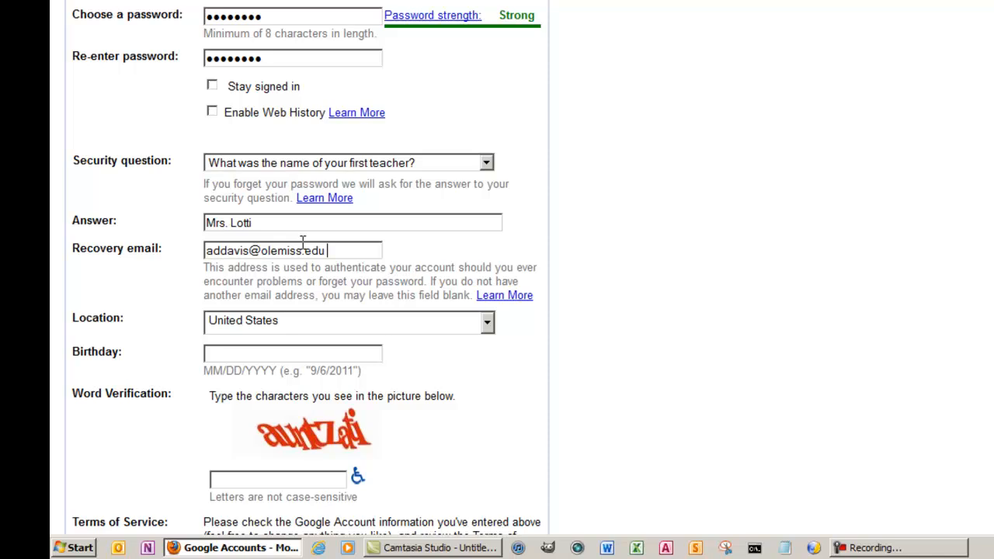
pyautogui.scroll(-3)
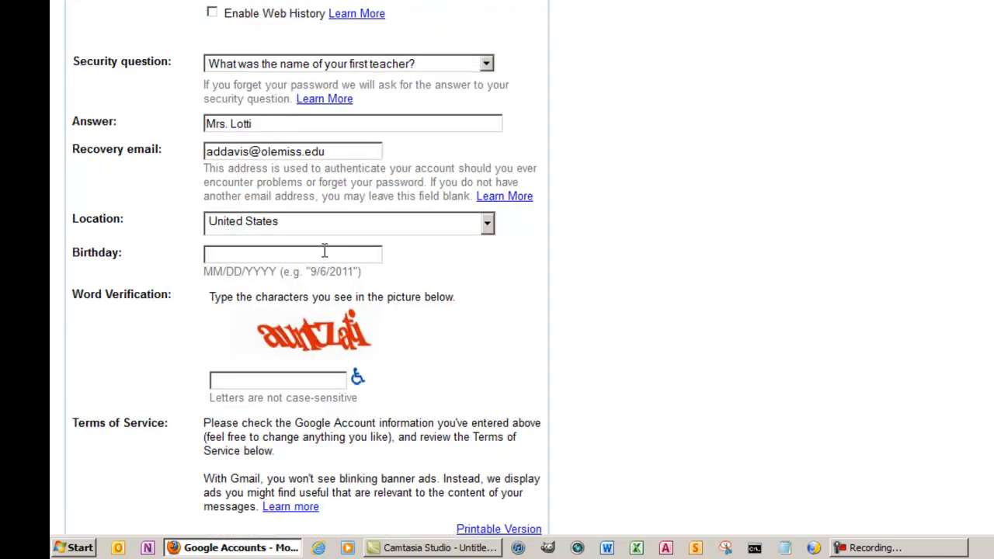
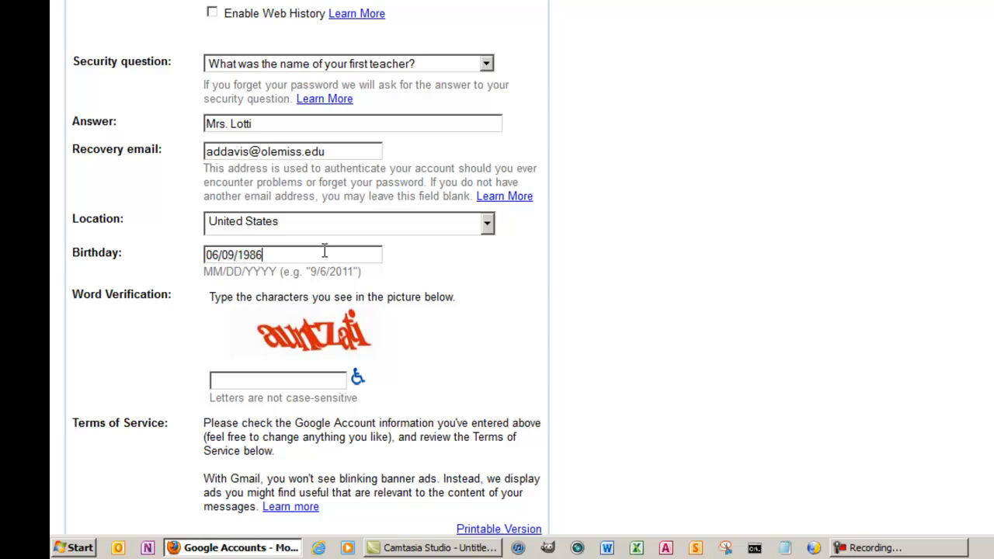
pyautogui.scroll(-3)
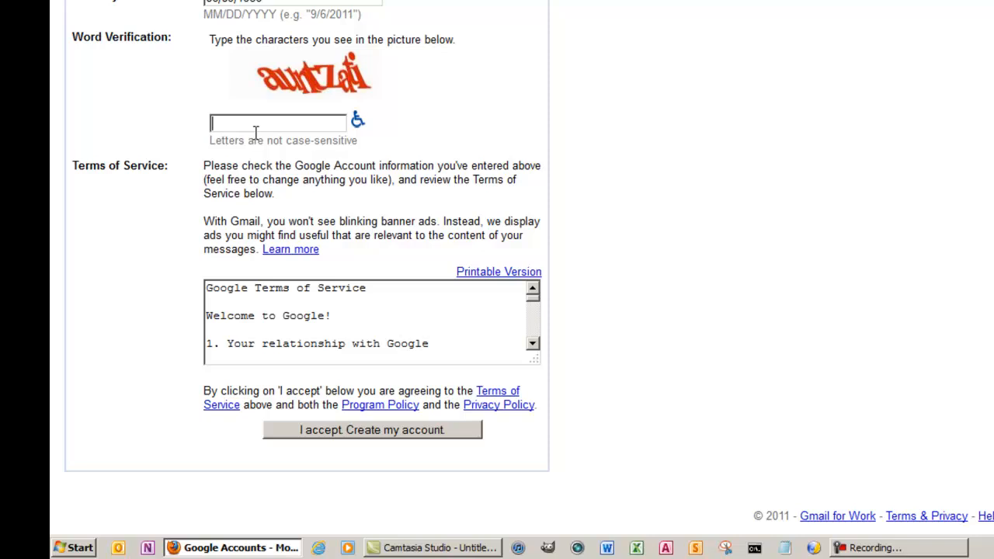
# Enter the CAPTCHA 'auntzati' and accept the terms to create the account.
pyautogui.write('auntzat')
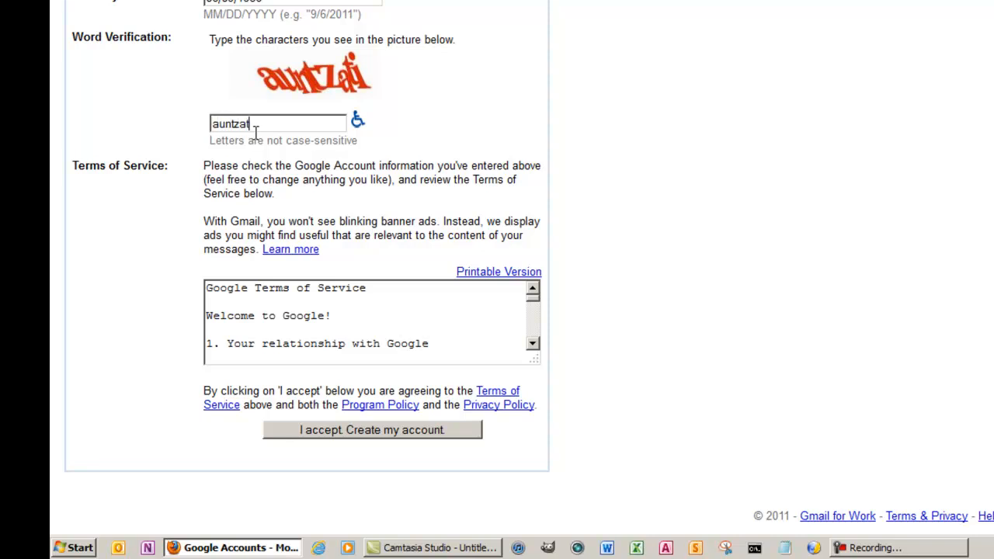
pyautogui.write('i')
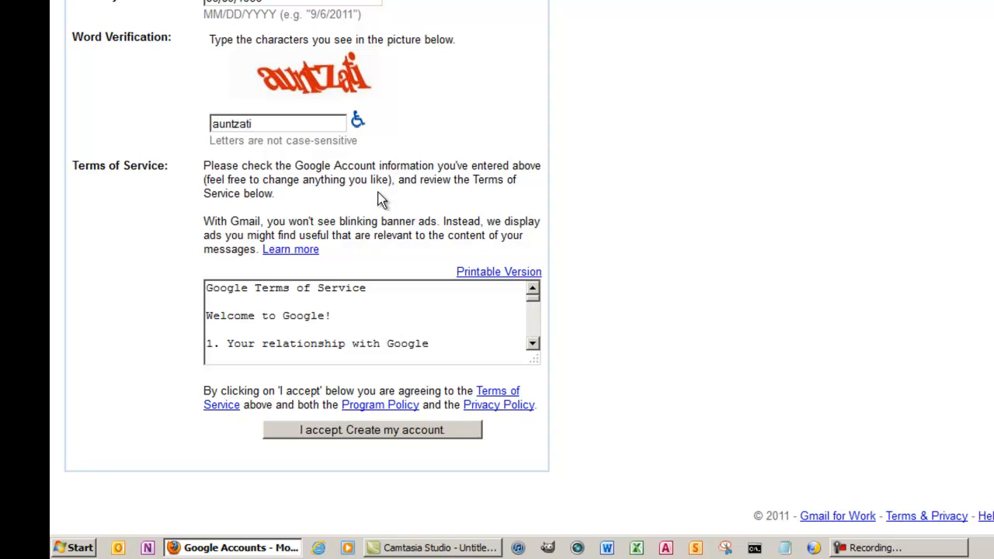
pyautogui.scroll(-3)
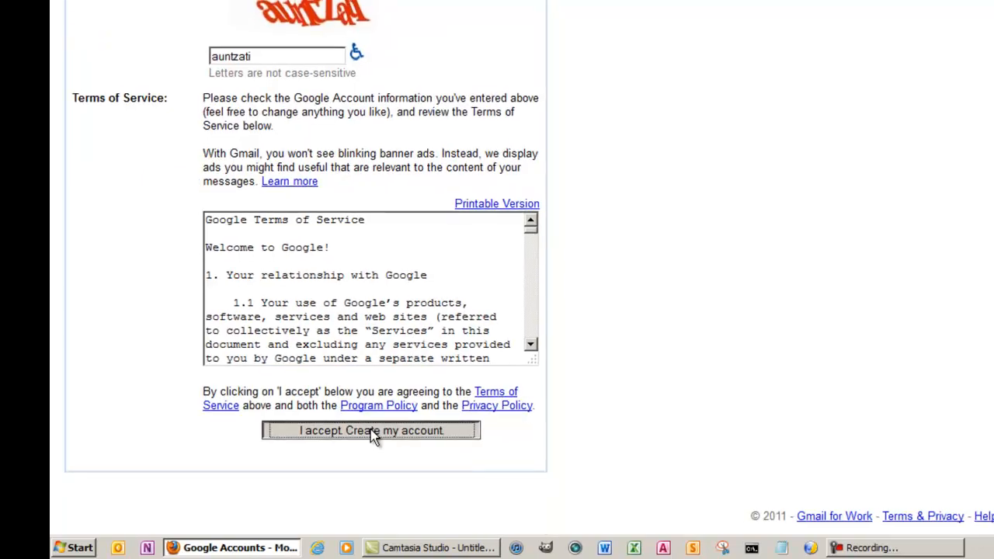
pyautogui.click(370, 431)
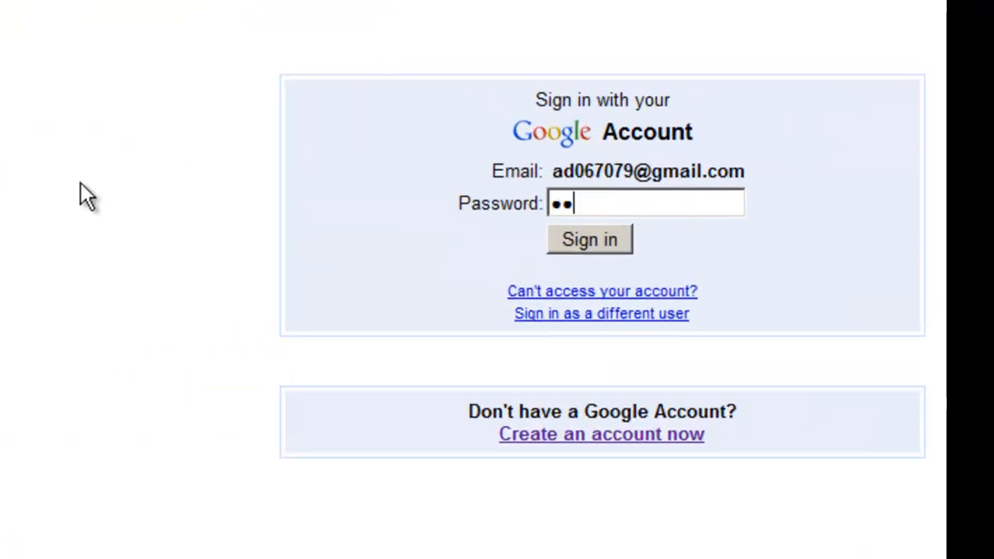
# Sign in with the new Gmail account, landing on the Google Sites Create site page.
pyautogui.click(589, 239)
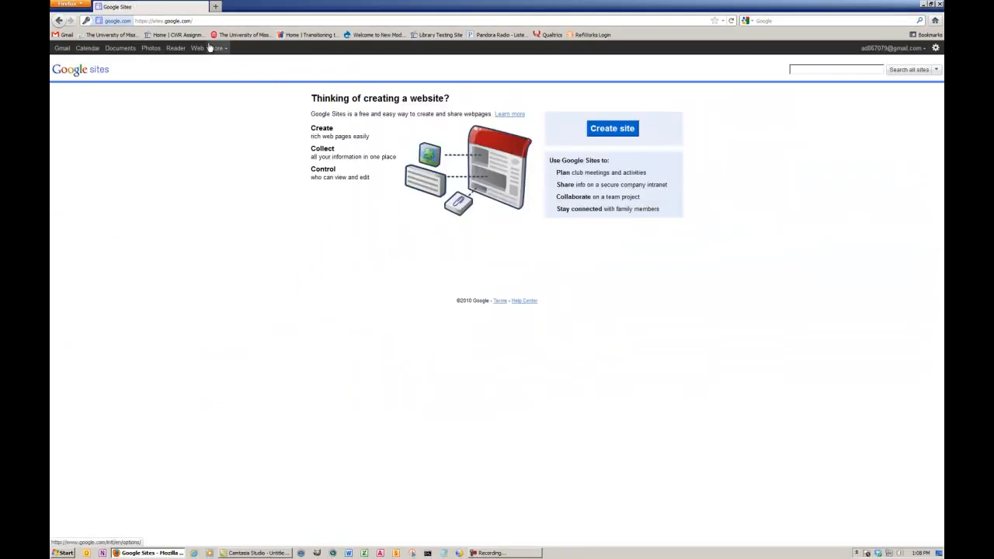